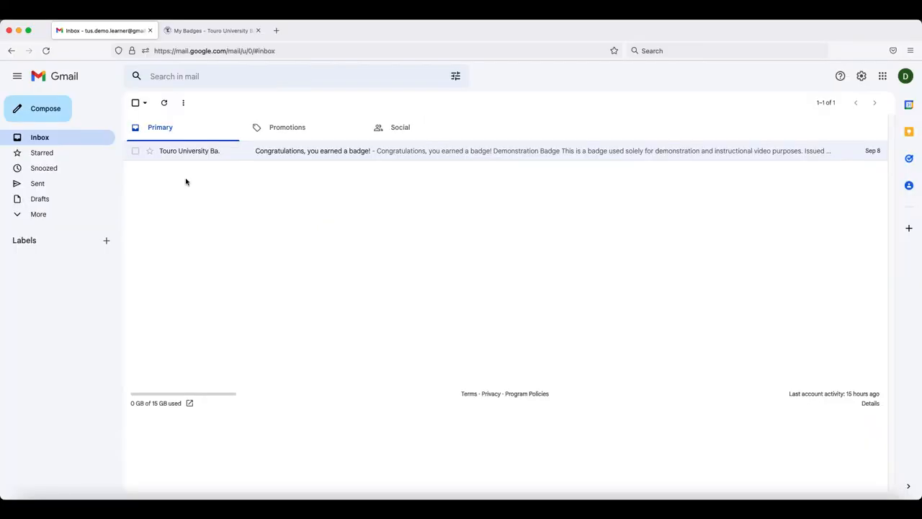
{"action": "mouse_move", "coordinate": [190, 152]}
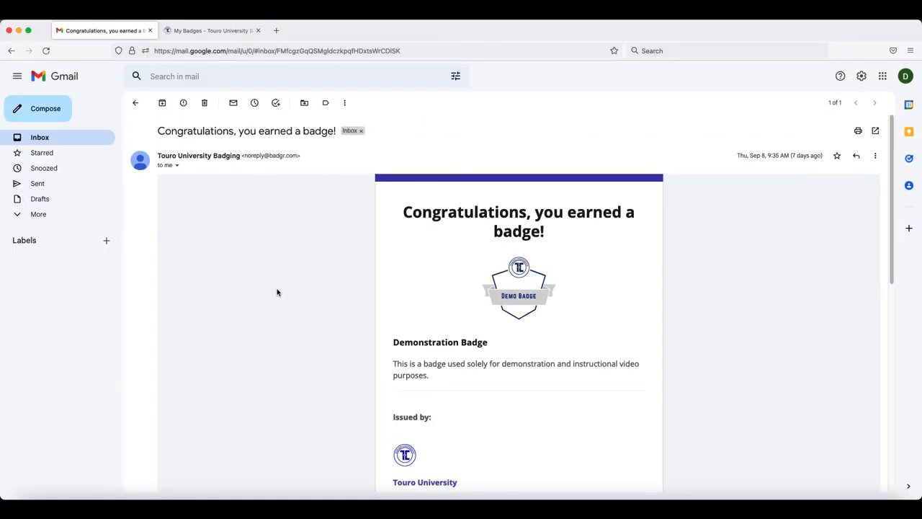
Read down the Touro University badge email to its Create Account and download options
{"action": "scroll", "scroll_direction": "down", "scroll_amount": 3}
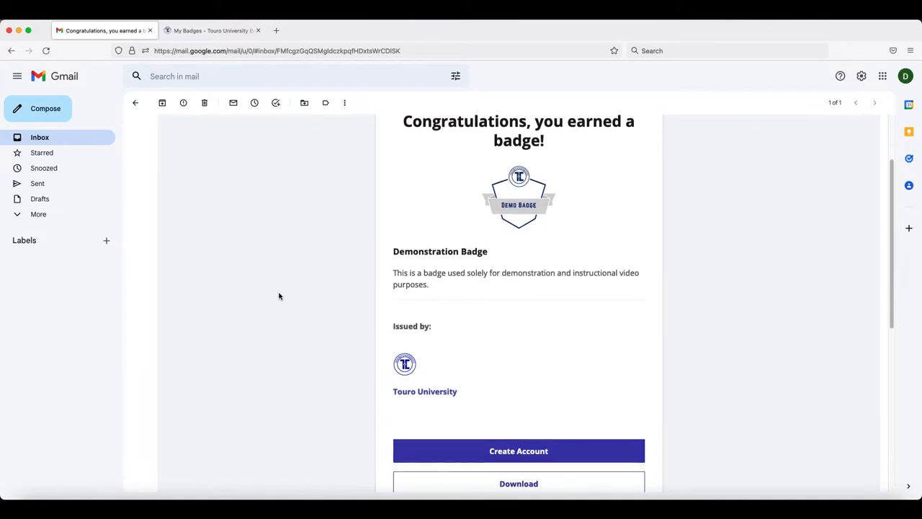
{"action": "scroll", "scroll_direction": "down", "scroll_amount": 3}
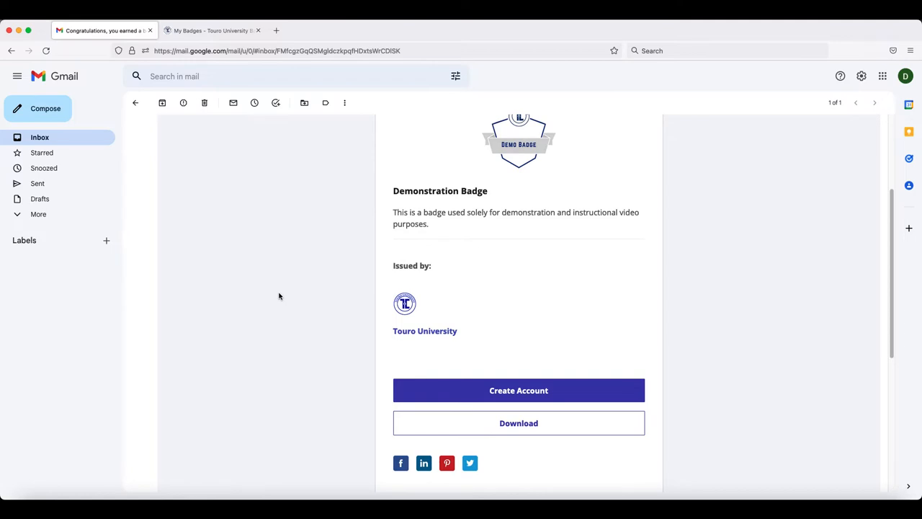
{"action": "mouse_move", "coordinate": [519, 389]}
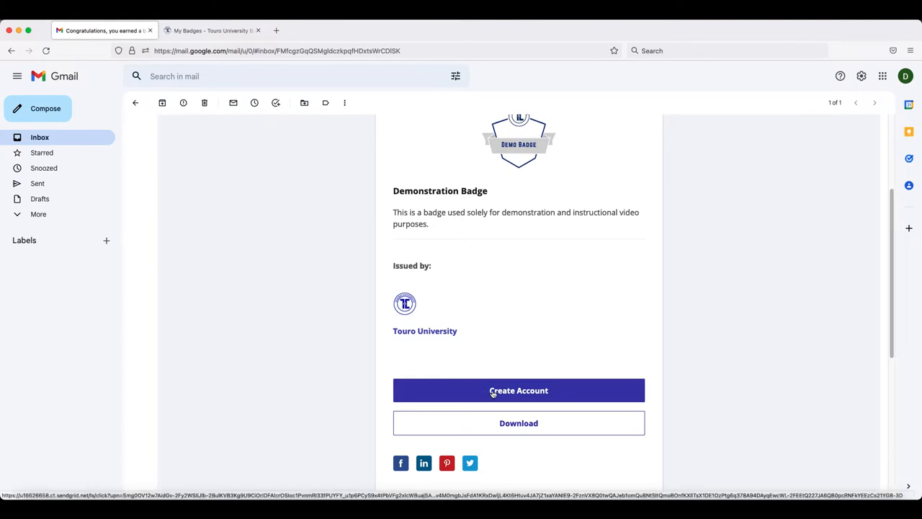
Go from the email to the Badgr badge wallet and view the Demonstration Badge details
{"action": "left_click", "coordinate": [210, 30]}
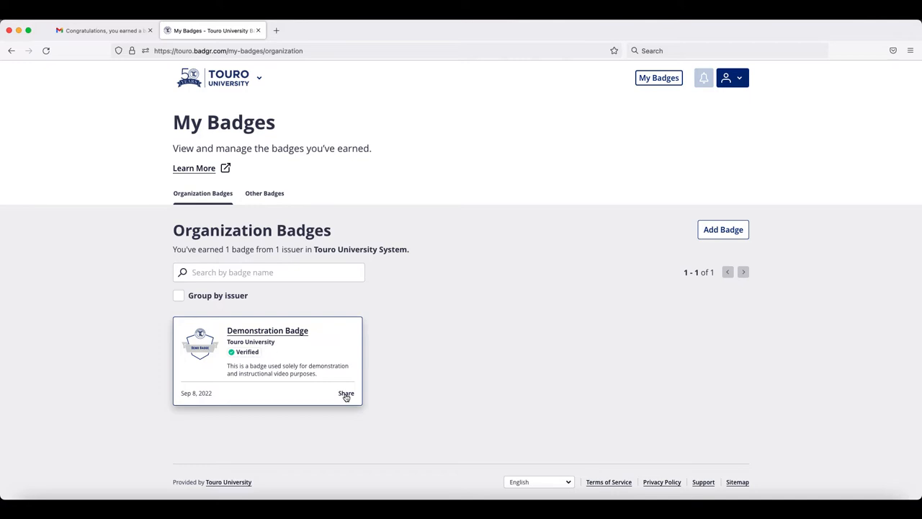
{"action": "mouse_move", "coordinate": [306, 347]}
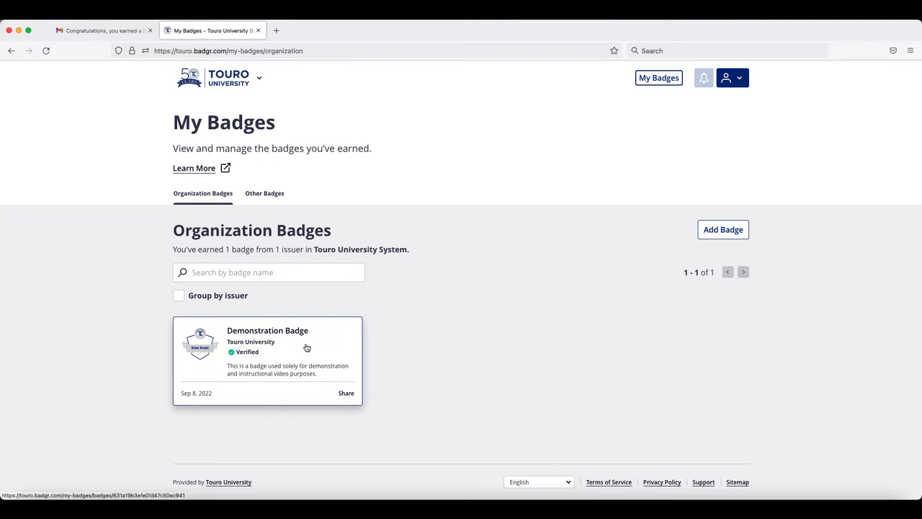
{"action": "left_click", "coordinate": [268, 361]}
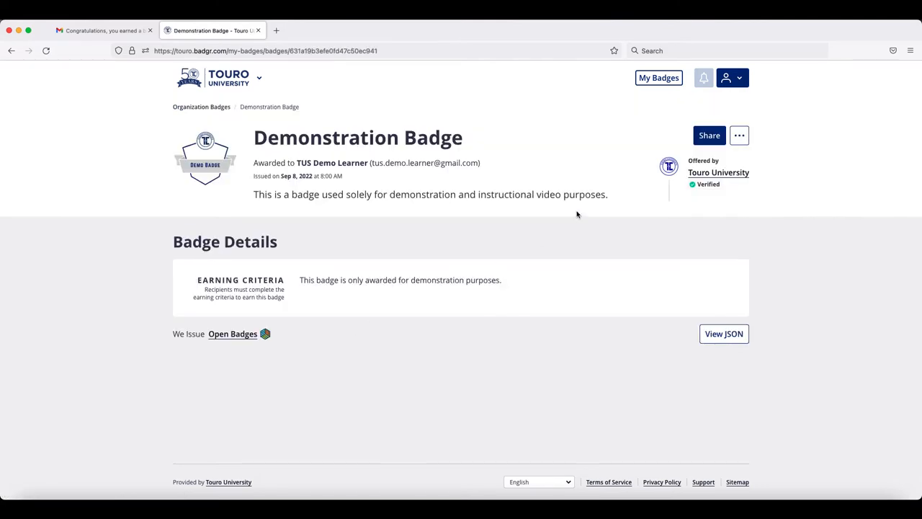
{"action": "mouse_move", "coordinate": [709, 136]}
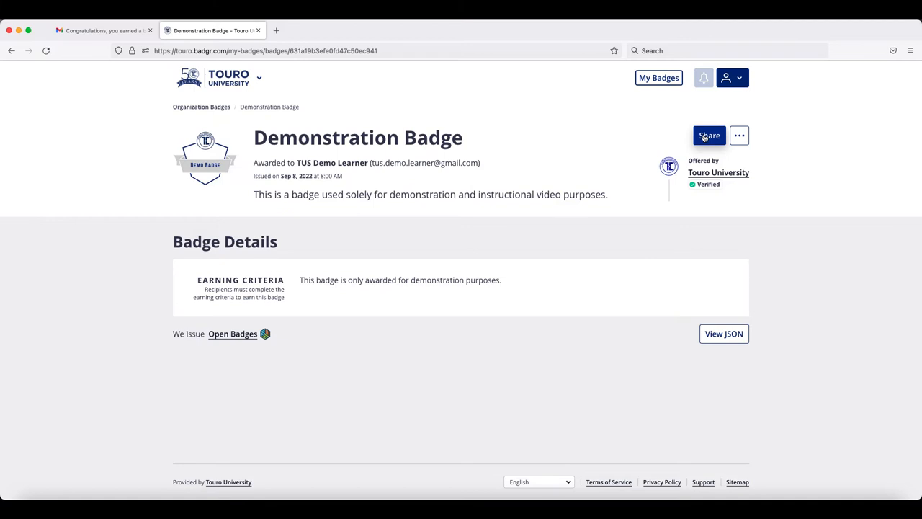
Bring up the Share Badge dialog and its Social sharing choices for the Demonstration Badge
{"action": "left_click", "coordinate": [709, 136]}
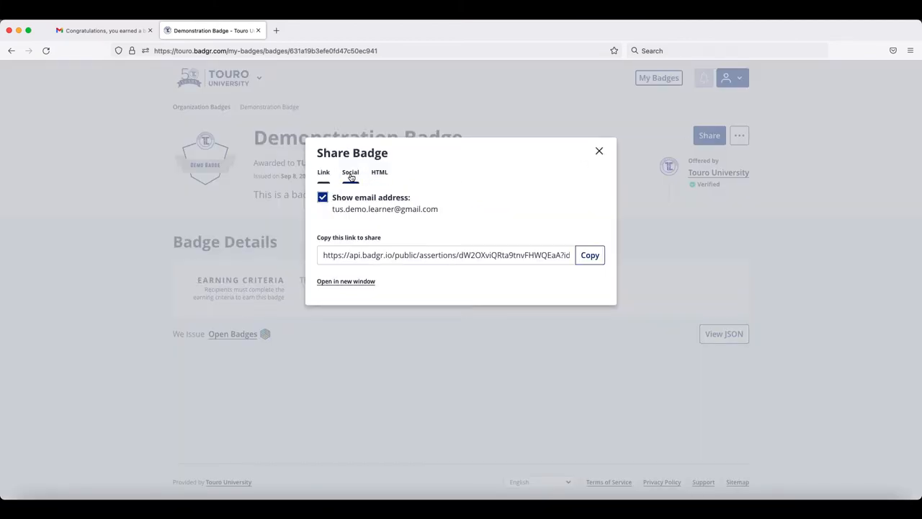
{"action": "left_click", "coordinate": [350, 172]}
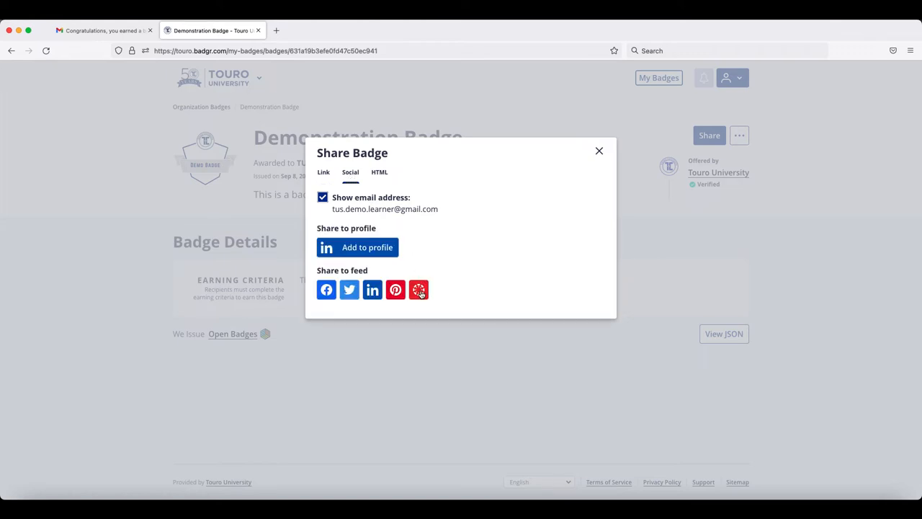
{"action": "mouse_move", "coordinate": [417, 289]}
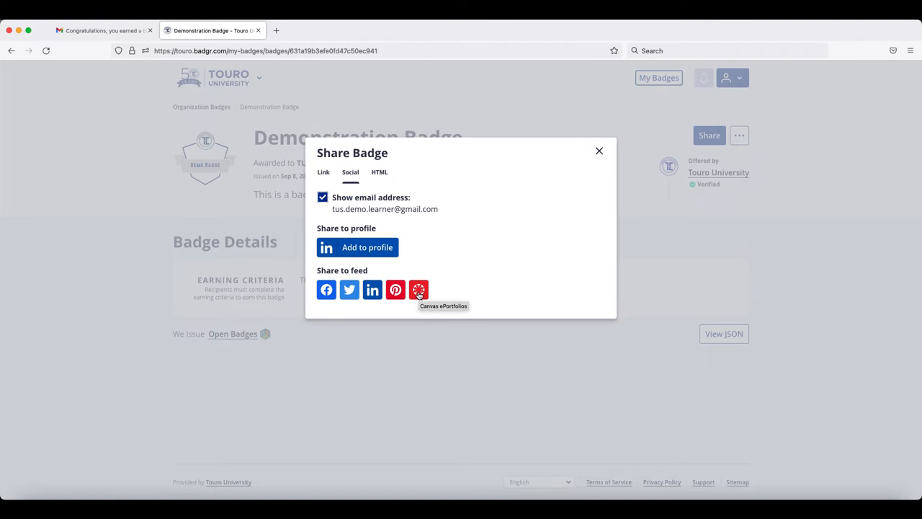
Share the badge to Canvas ePortfolios and enlarge the Portfolium login window
{"action": "left_click", "coordinate": [418, 289]}
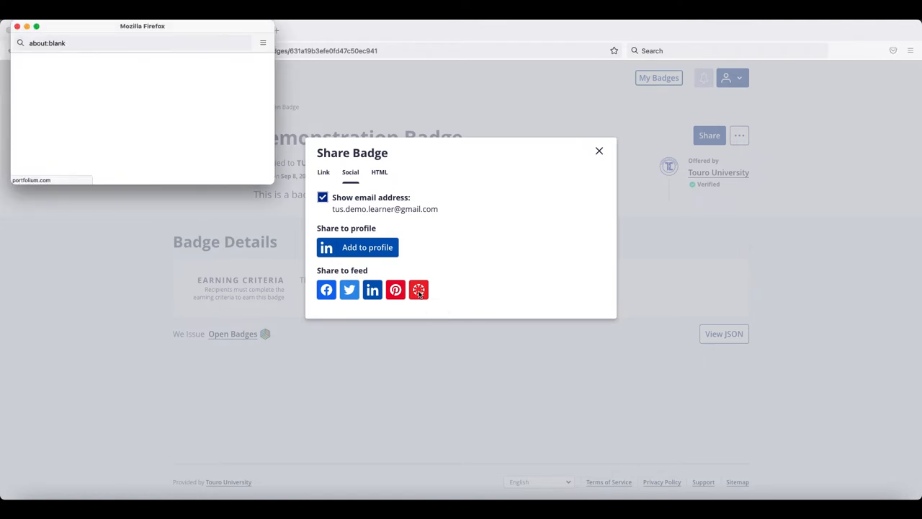
{"action": "left_click", "coordinate": [418, 289]}
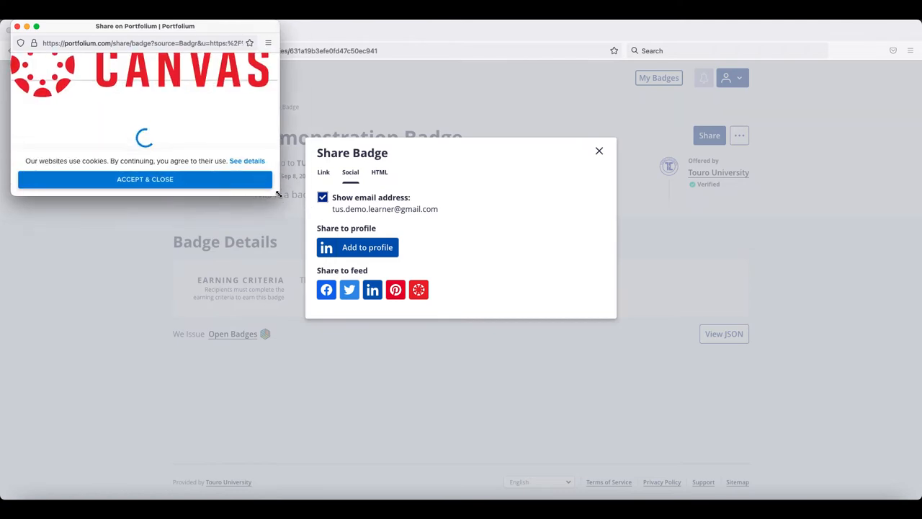
{"action": "left_click", "coordinate": [367, 247]}
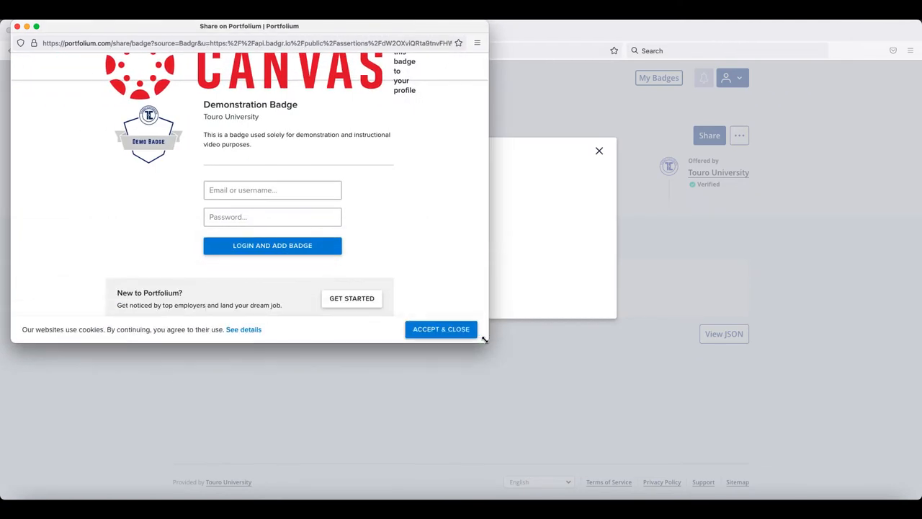
{"action": "left_click_drag", "start_coordinate": [484, 340], "coordinate": [532, 369]}
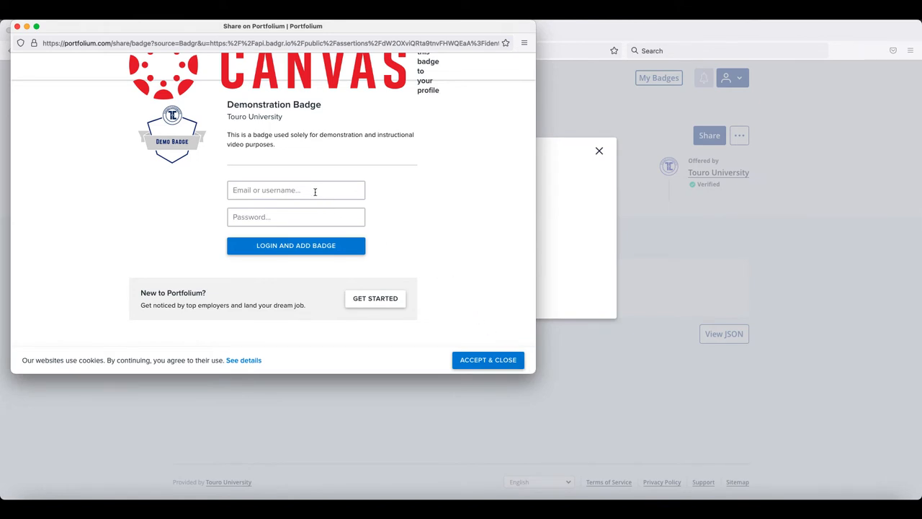
{"action": "mouse_move", "coordinate": [375, 298]}
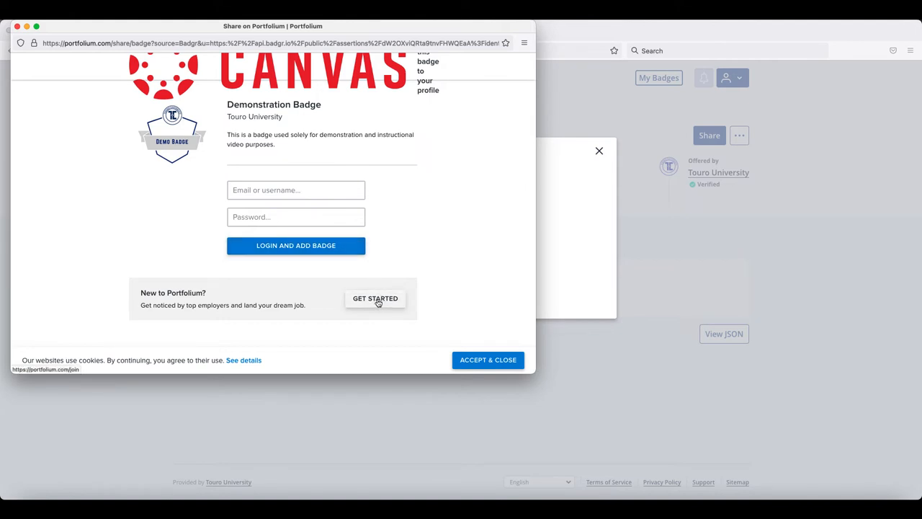
{"action": "left_click", "coordinate": [375, 298]}
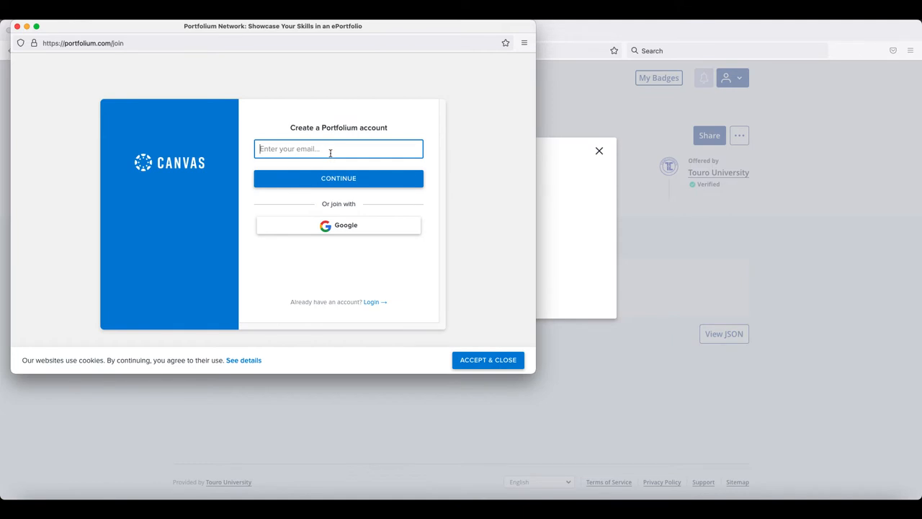
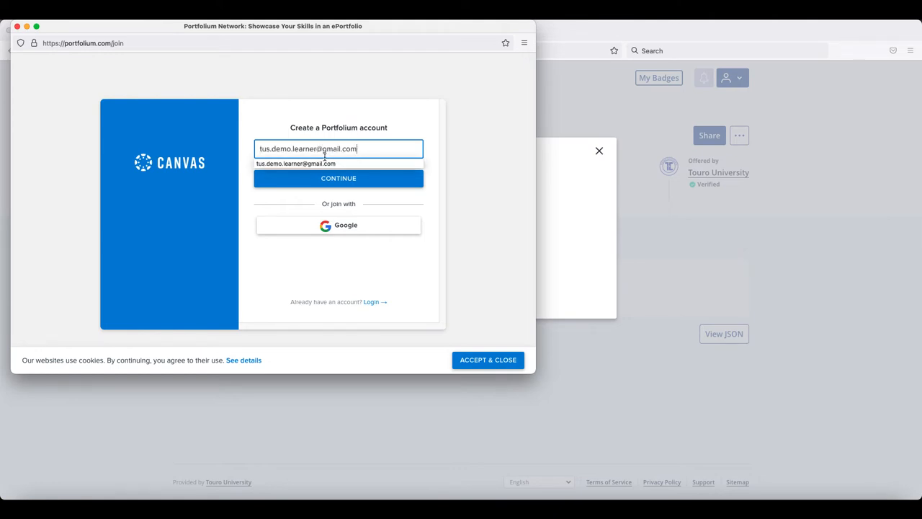
{"action": "left_click", "coordinate": [339, 179]}
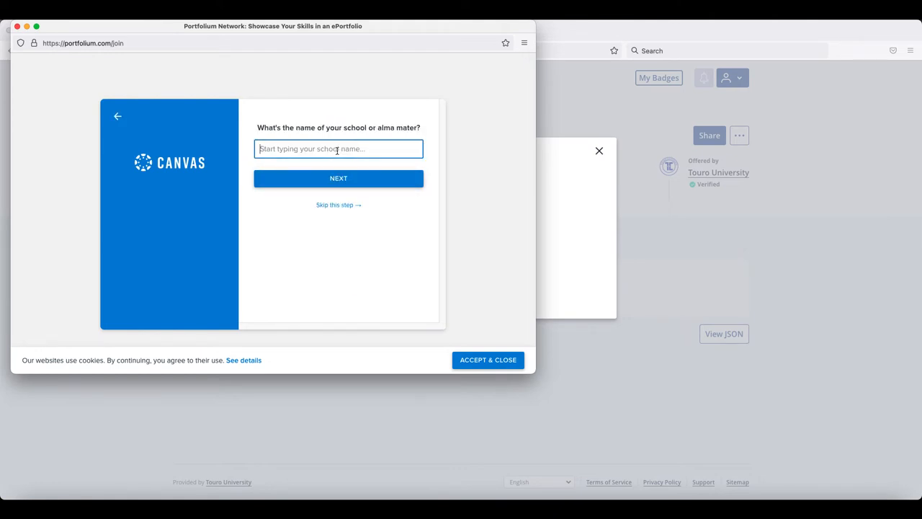
{"action": "type", "text": "To"}
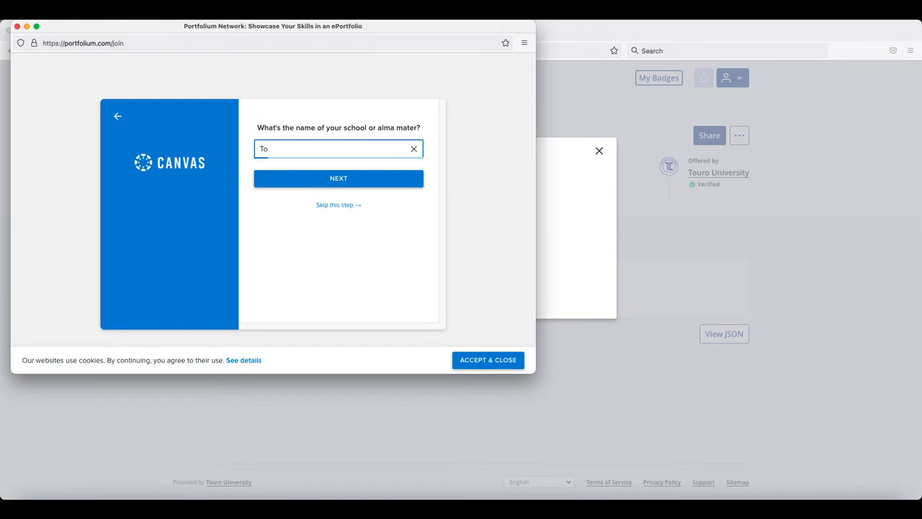
{"action": "type", "text": "uro College"}
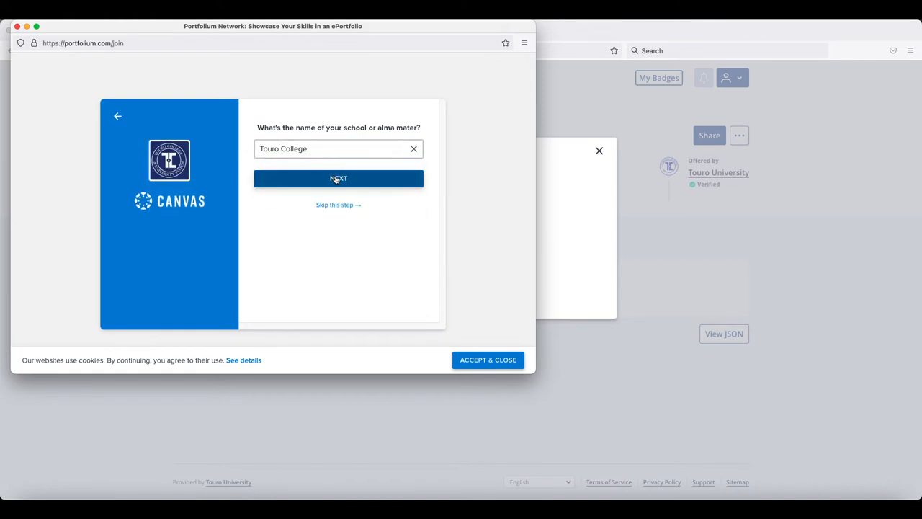
{"action": "left_click", "coordinate": [337, 178]}
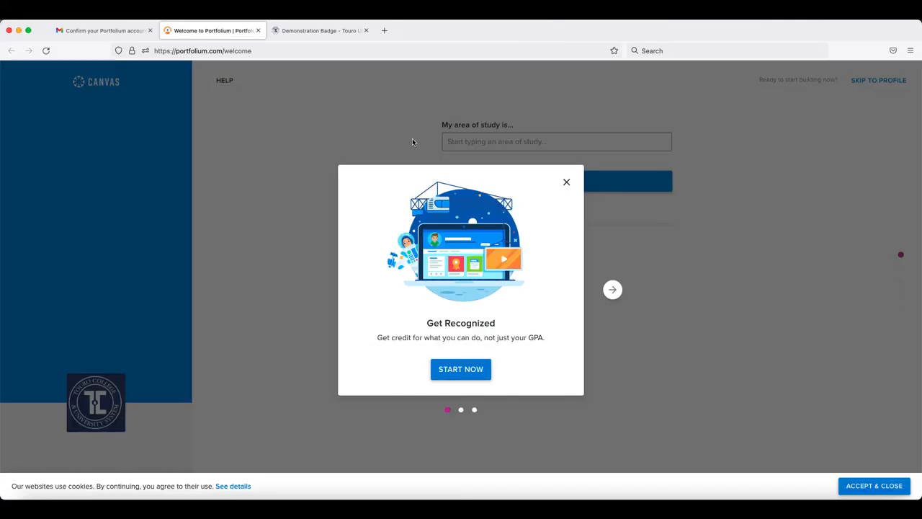
{"action": "mouse_move", "coordinate": [418, 172]}
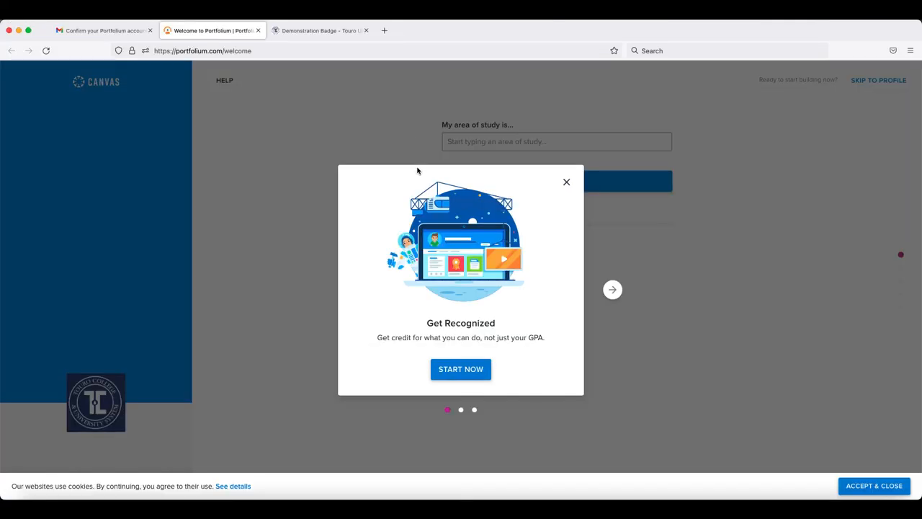
Close the Get Recognized welcome popup on the Portfolium onboarding page
{"action": "left_click", "coordinate": [566, 182]}
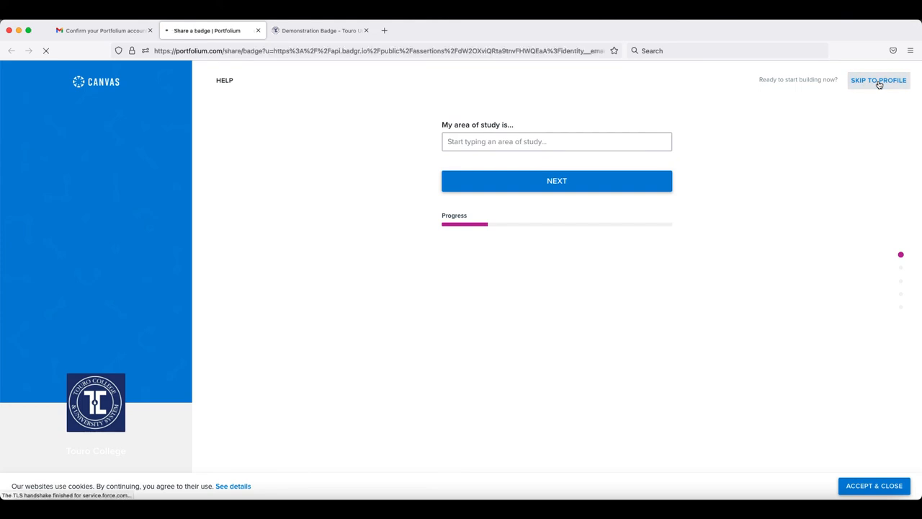
Skip onboarding to the profile and add the Demonstration Badge to its Badges section
{"action": "left_click", "coordinate": [879, 80]}
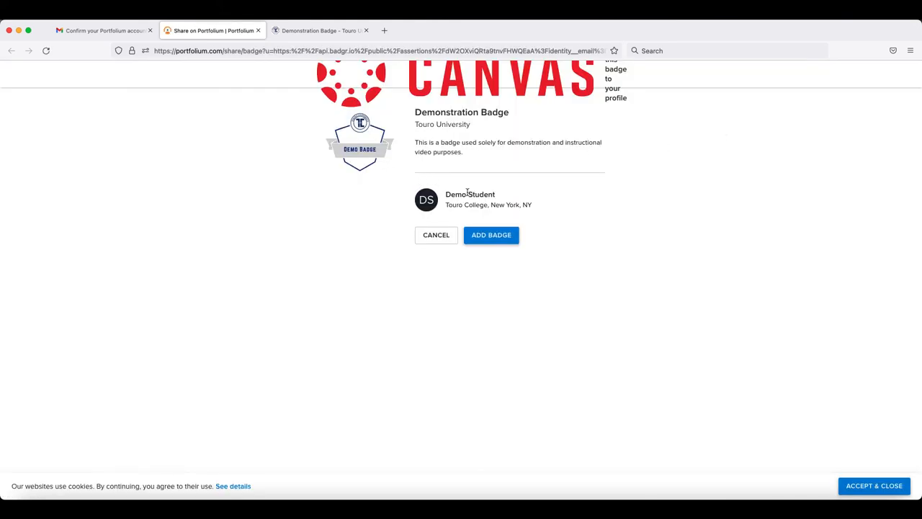
{"action": "mouse_move", "coordinate": [490, 235]}
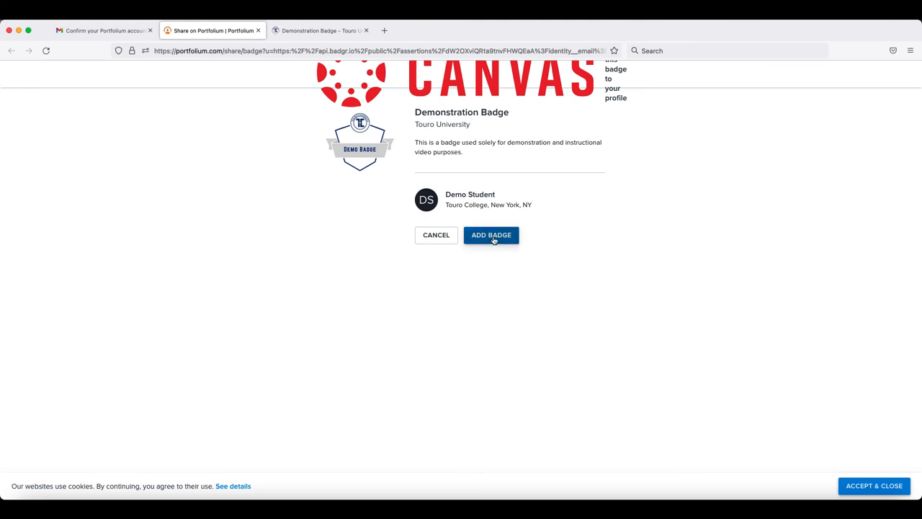
{"action": "left_click", "coordinate": [490, 235]}
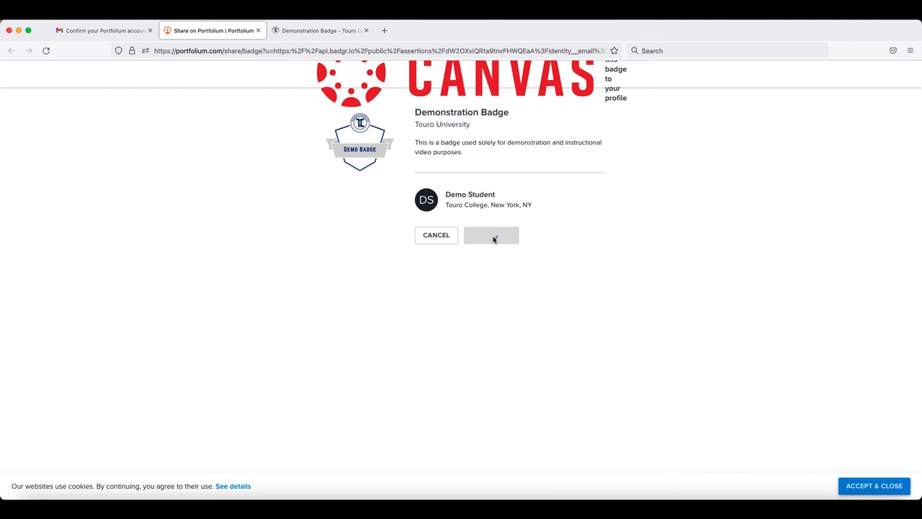
{"action": "left_click", "coordinate": [492, 235]}
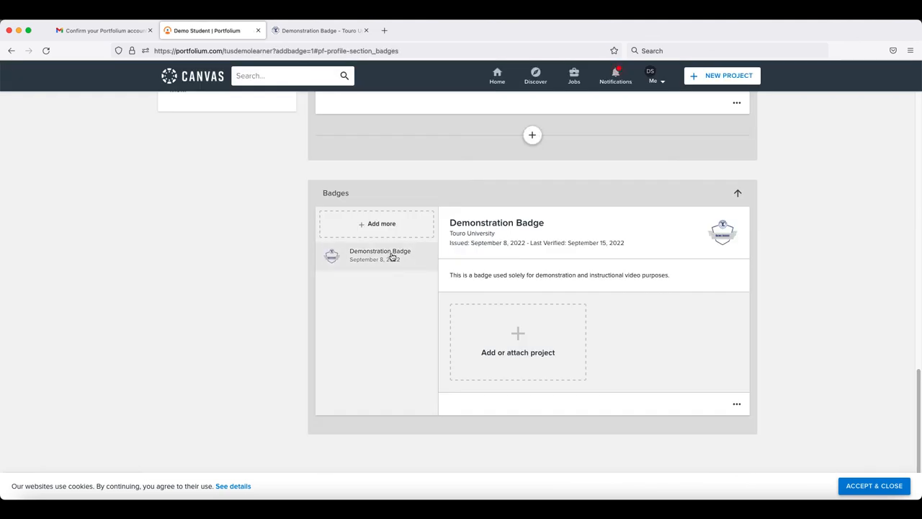
{"action": "mouse_move", "coordinate": [498, 256]}
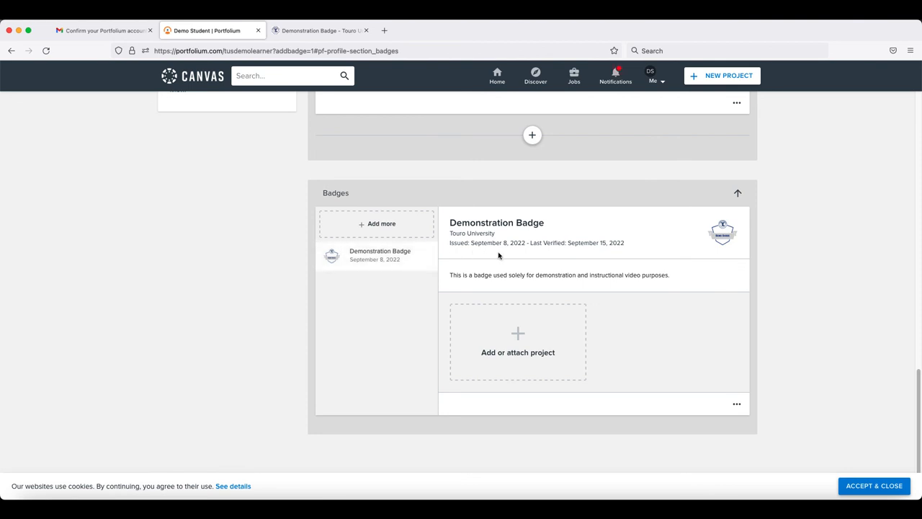